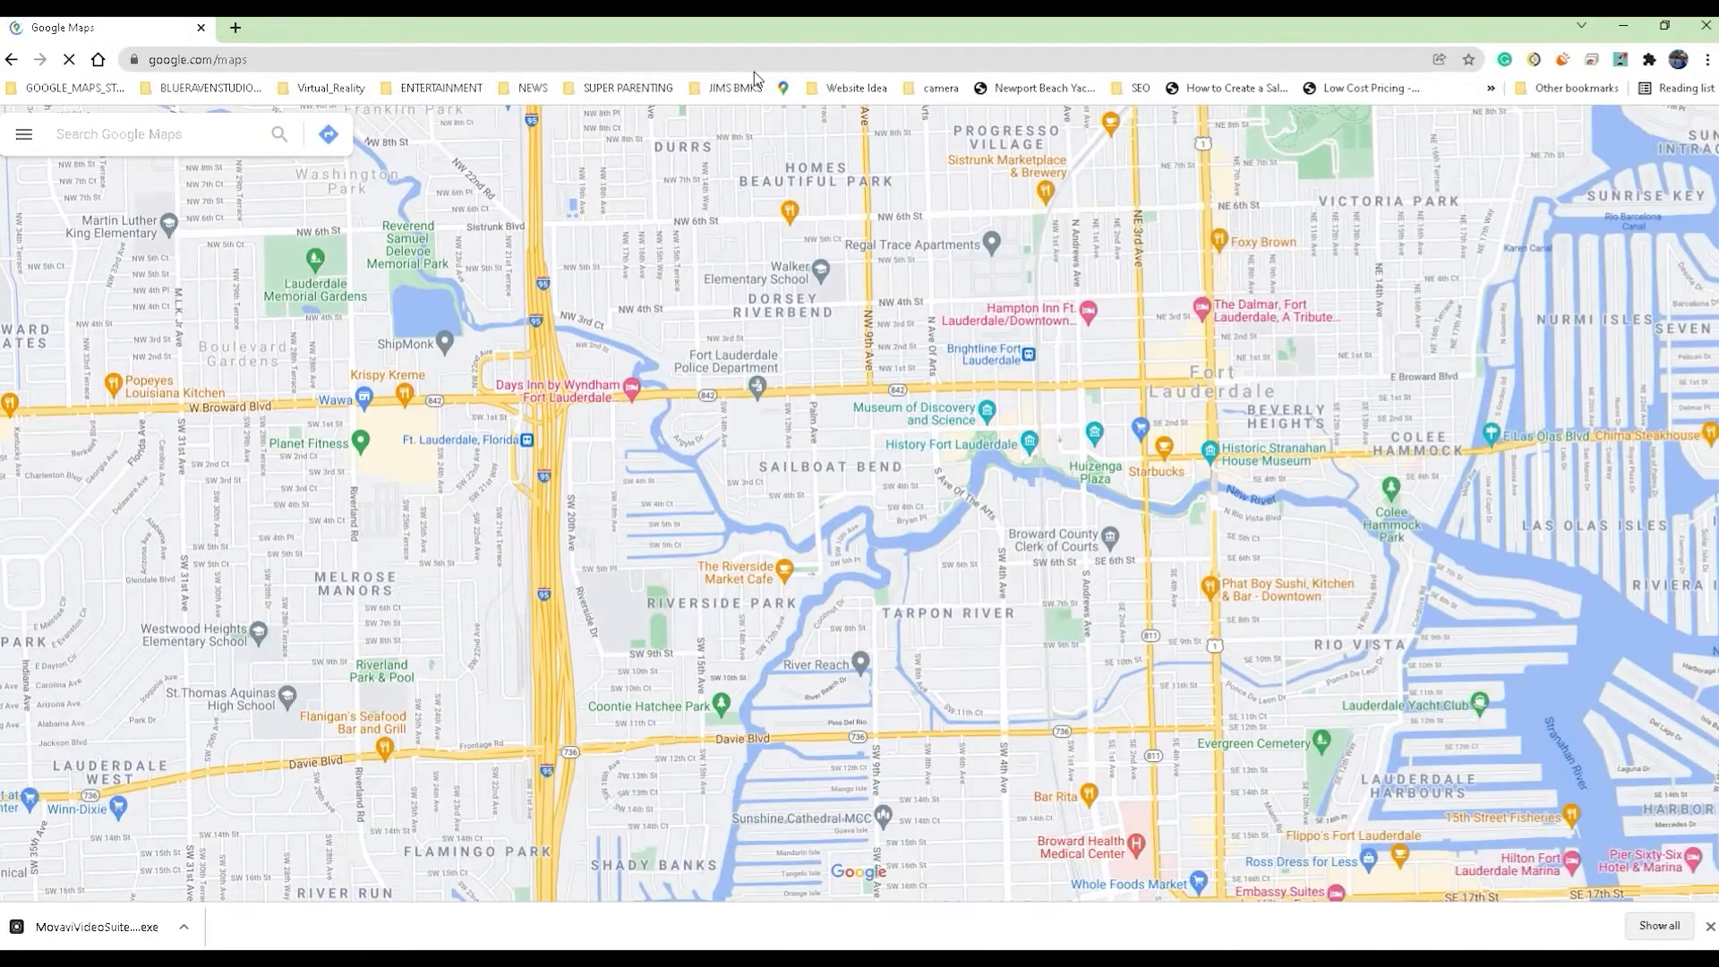
# Search for A&A Services Home Improvement and open its Salem, MA listing.
pyautogui.click(135, 135)
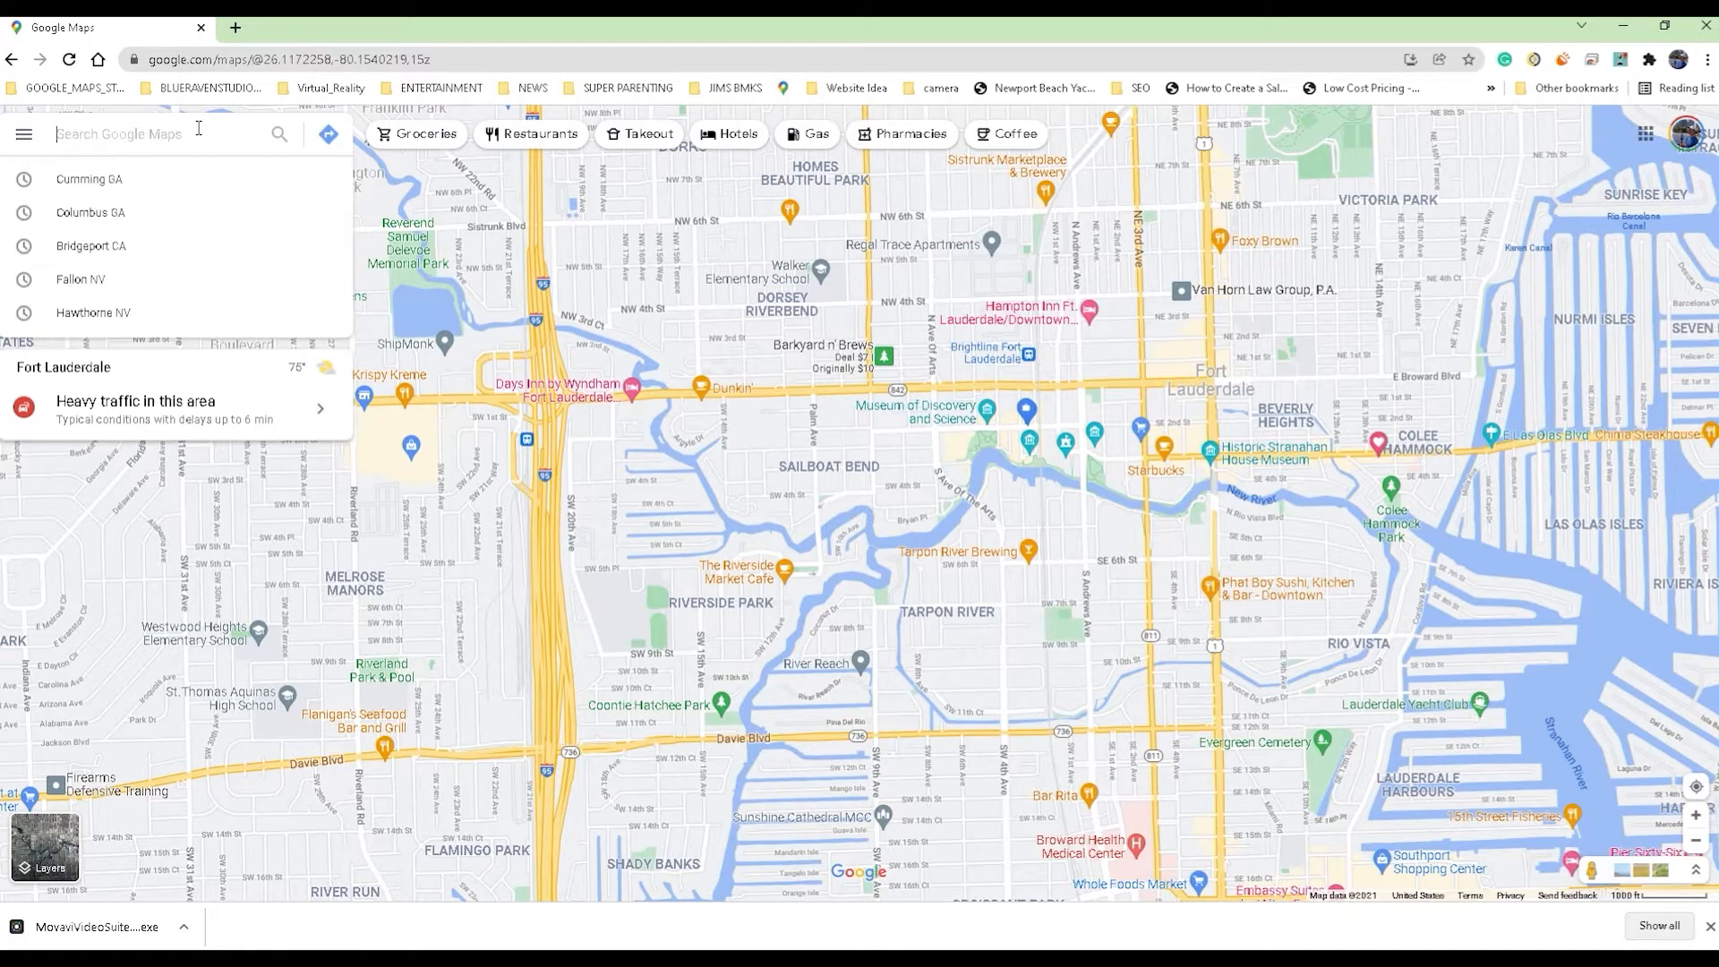
pyautogui.write('a')
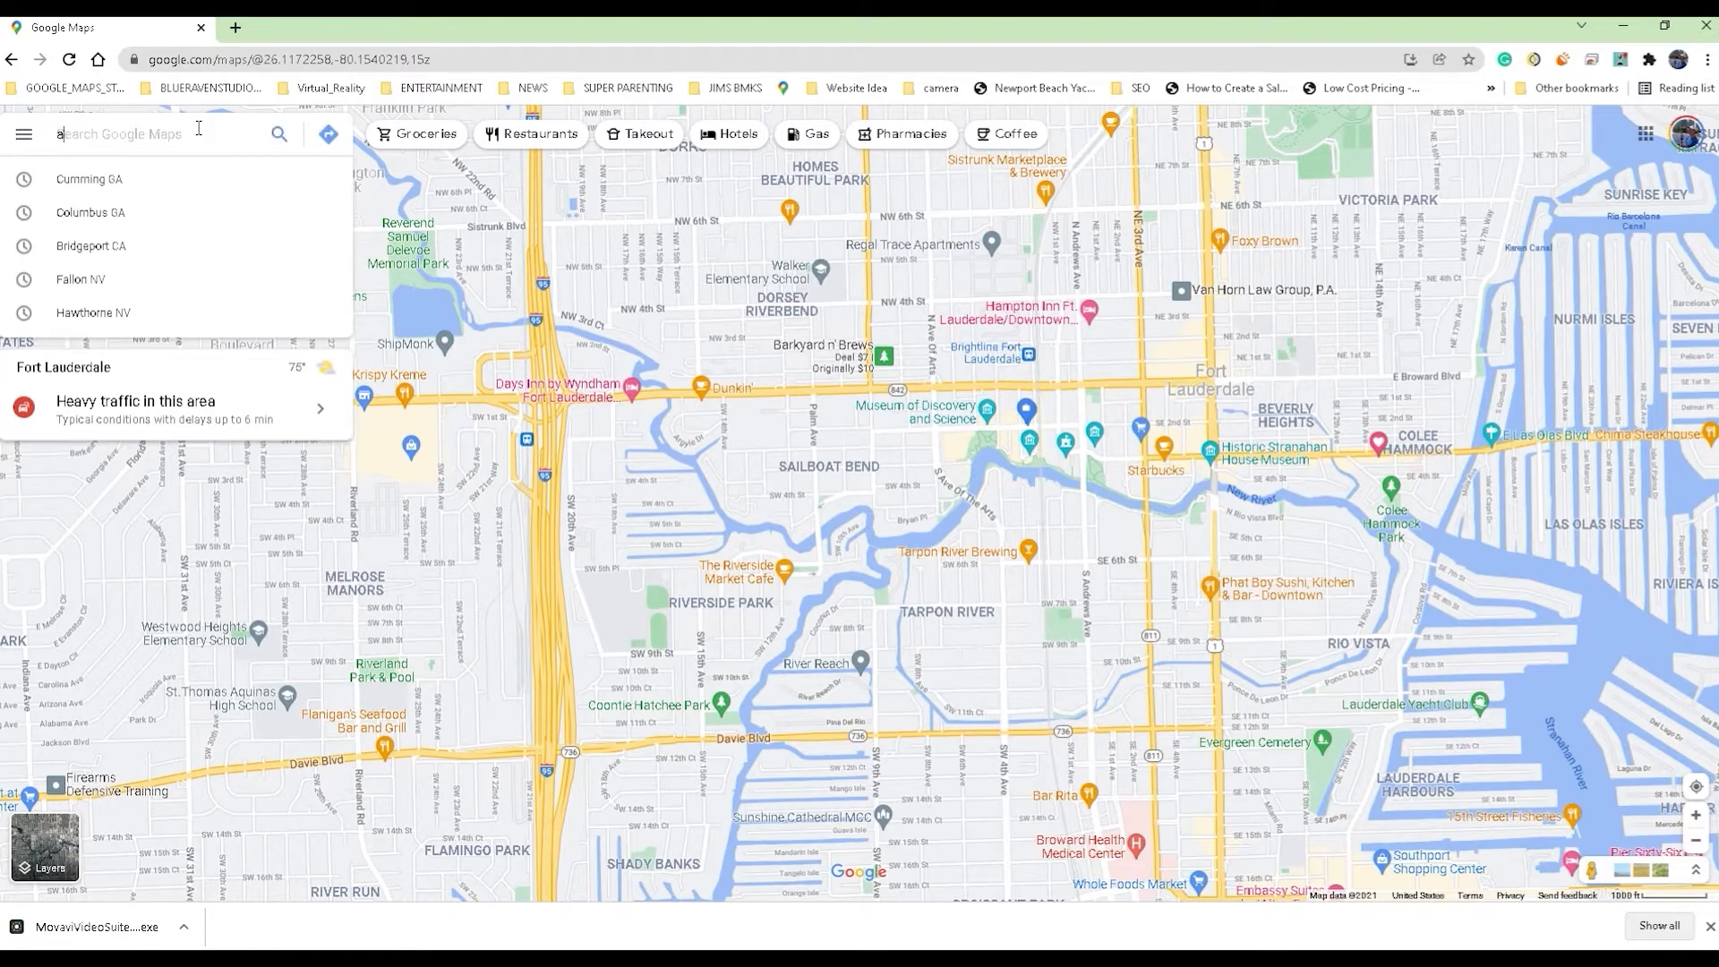
pyautogui.write('a')
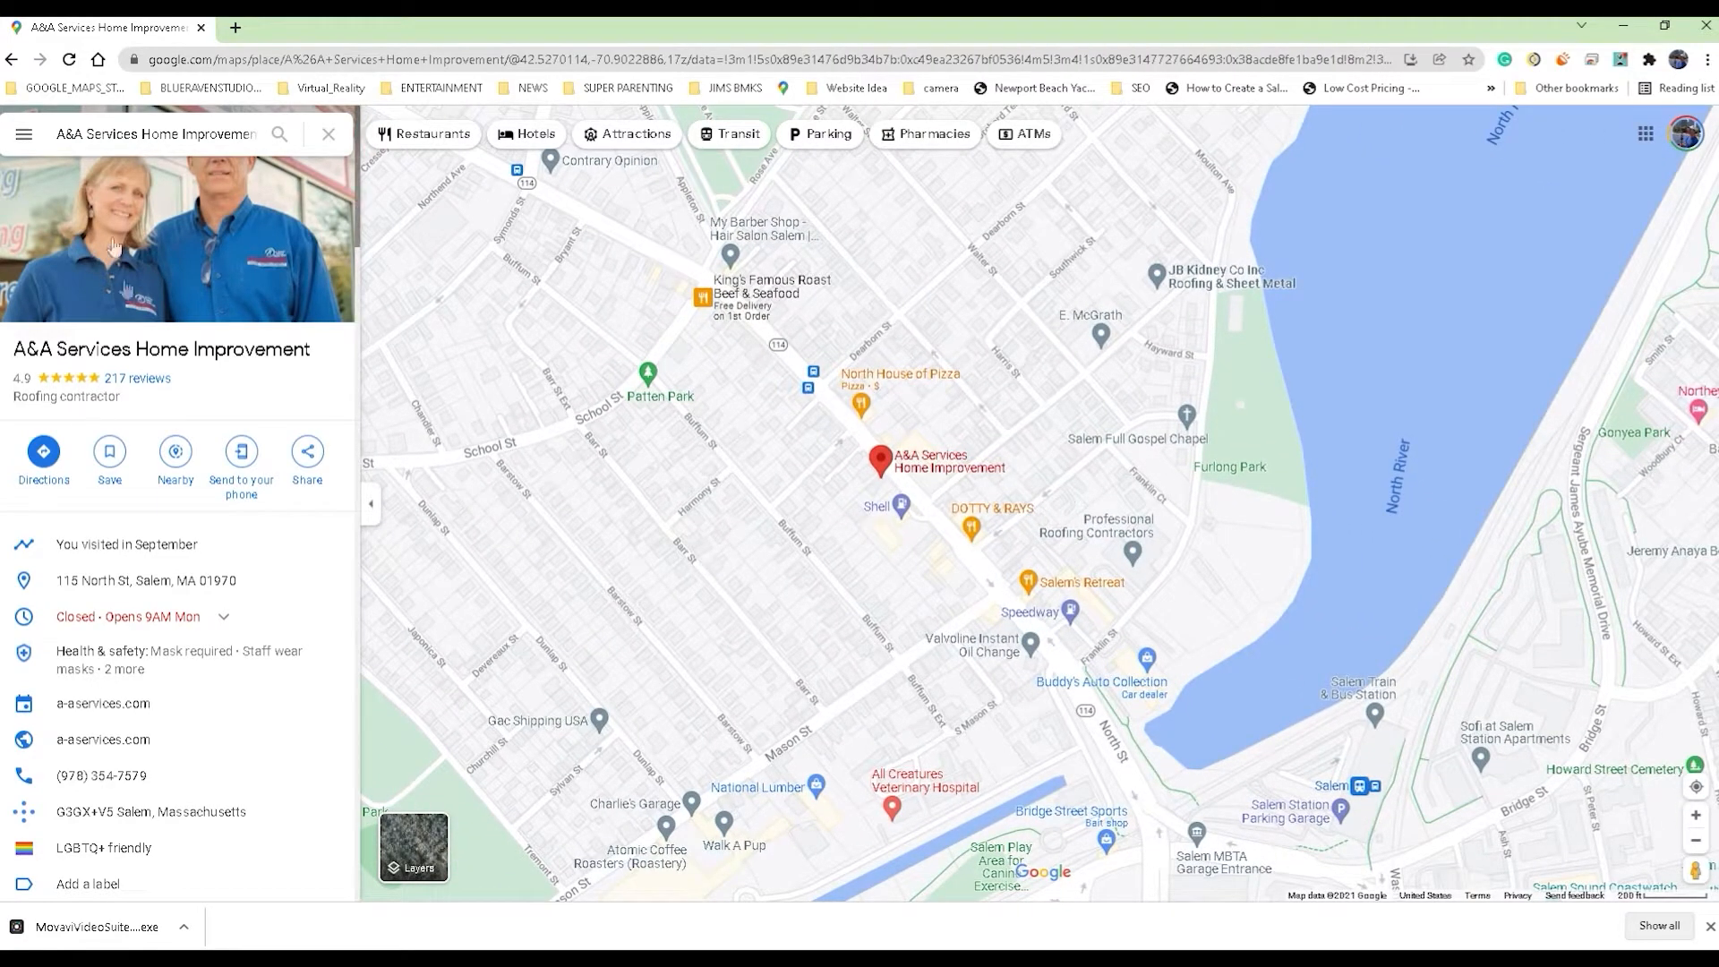
pyautogui.moveTo(161, 513)
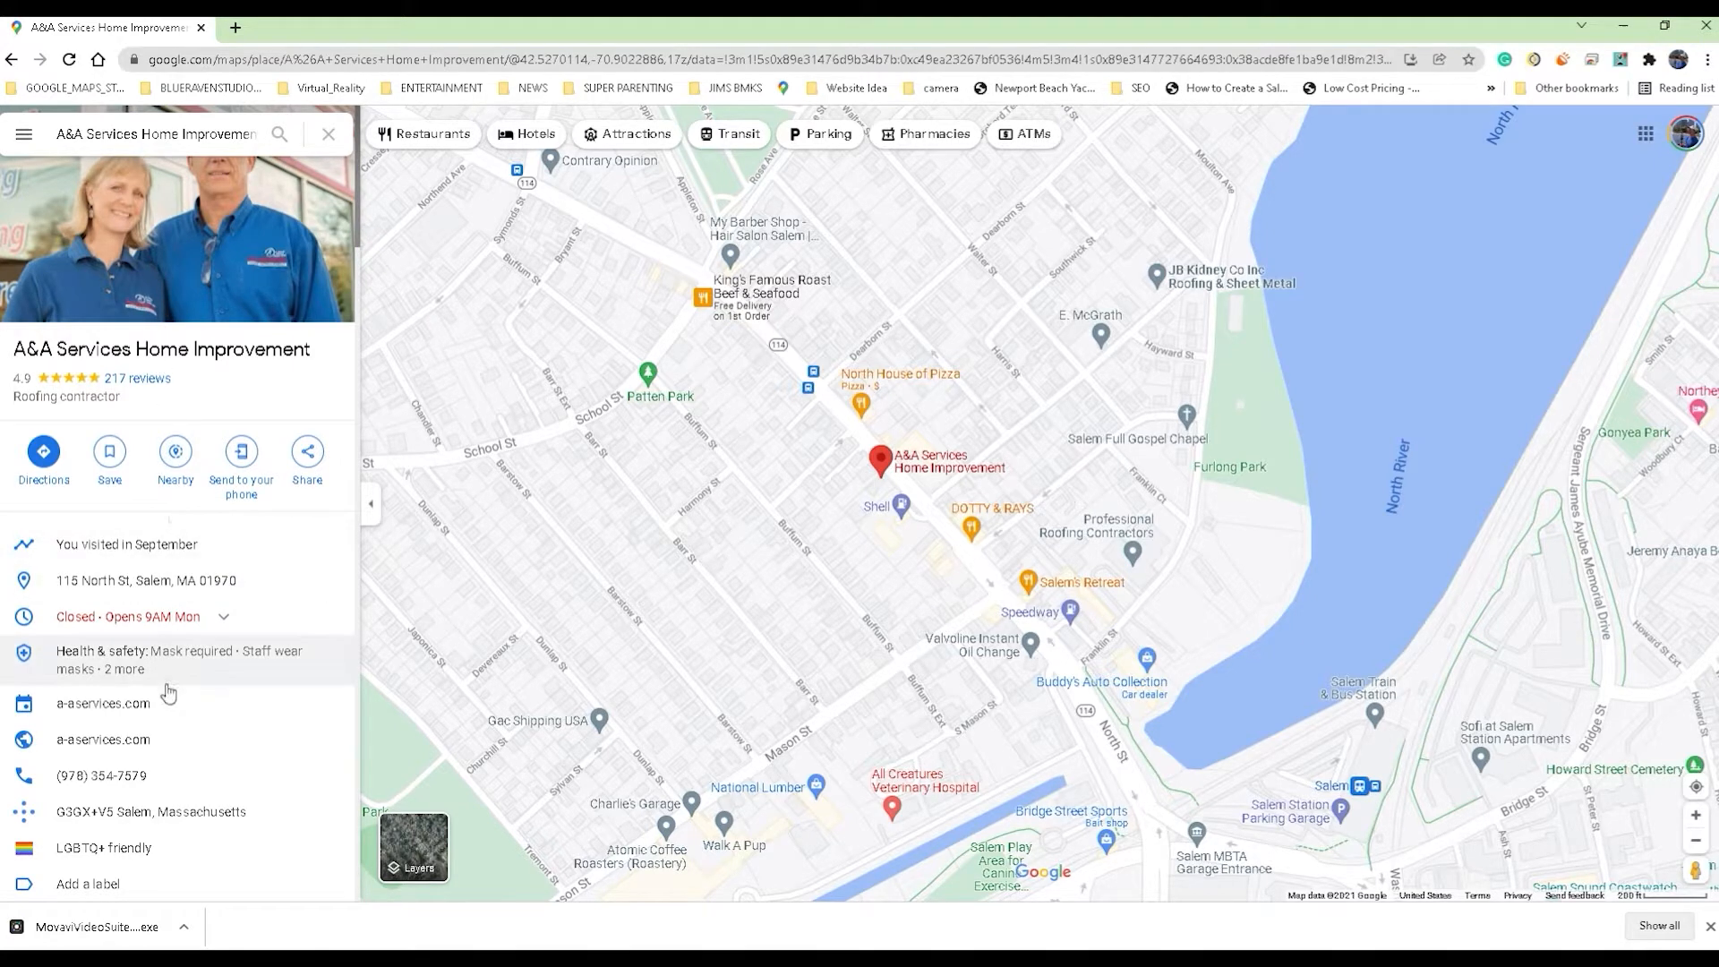
# Scroll to the listing's Photos and page right twice to the Street View & 360° category.
pyautogui.scroll(-3)
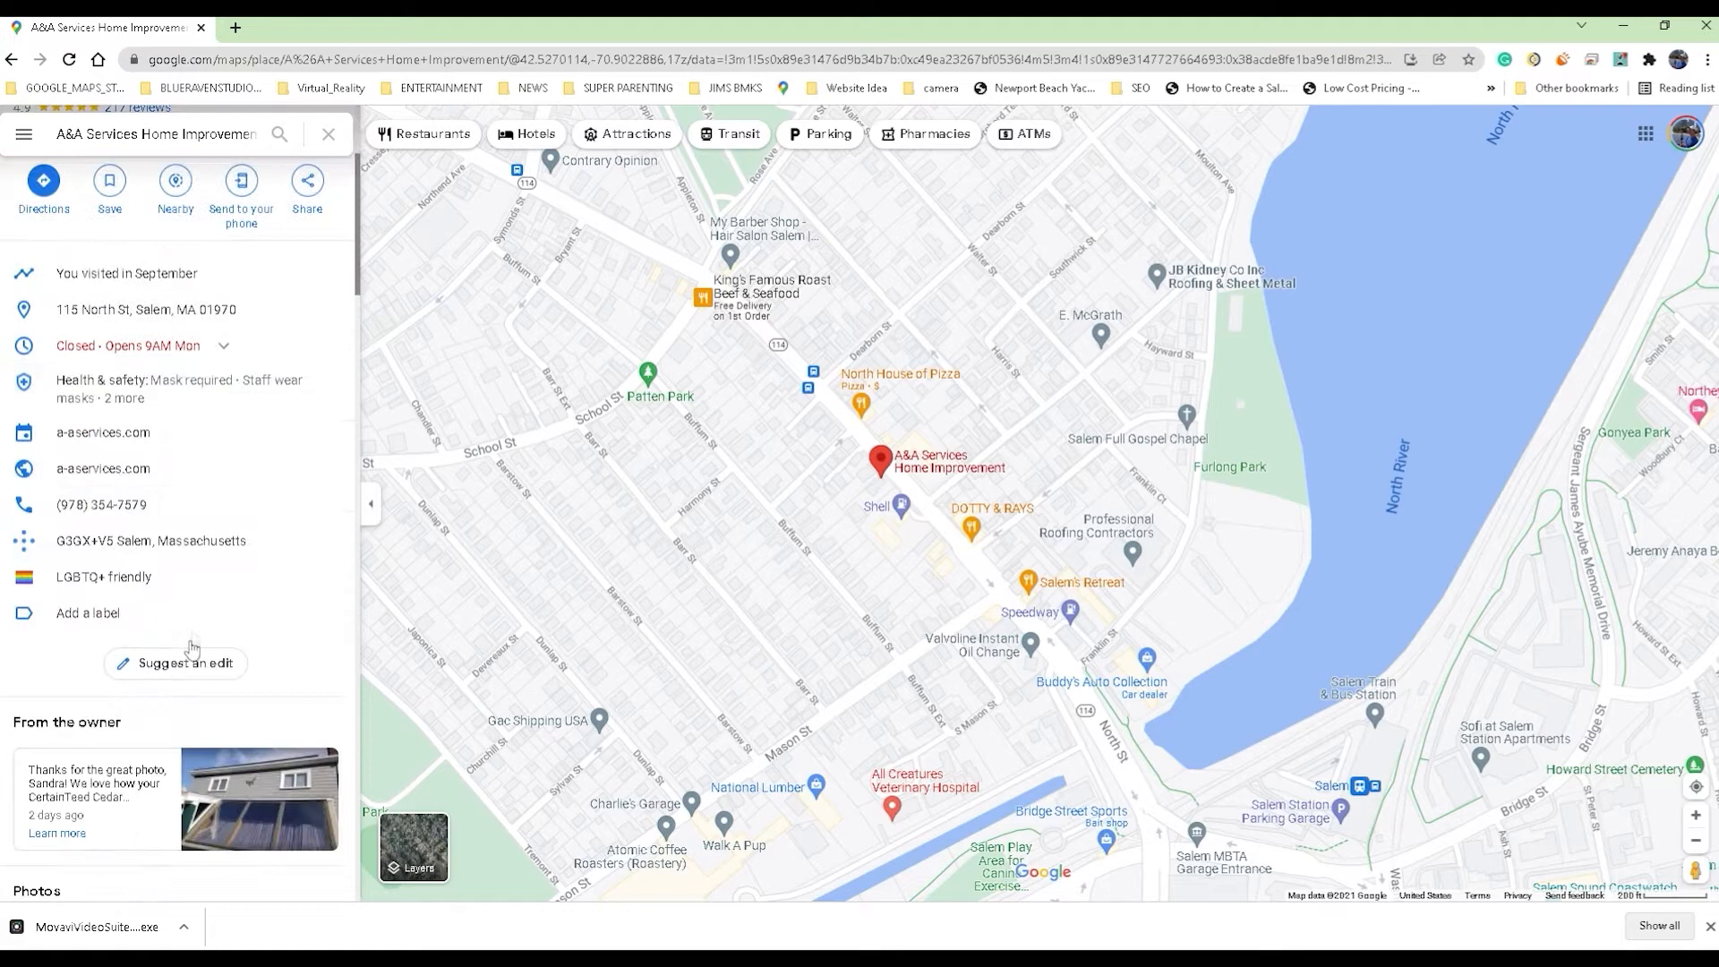
pyautogui.scroll(-3)
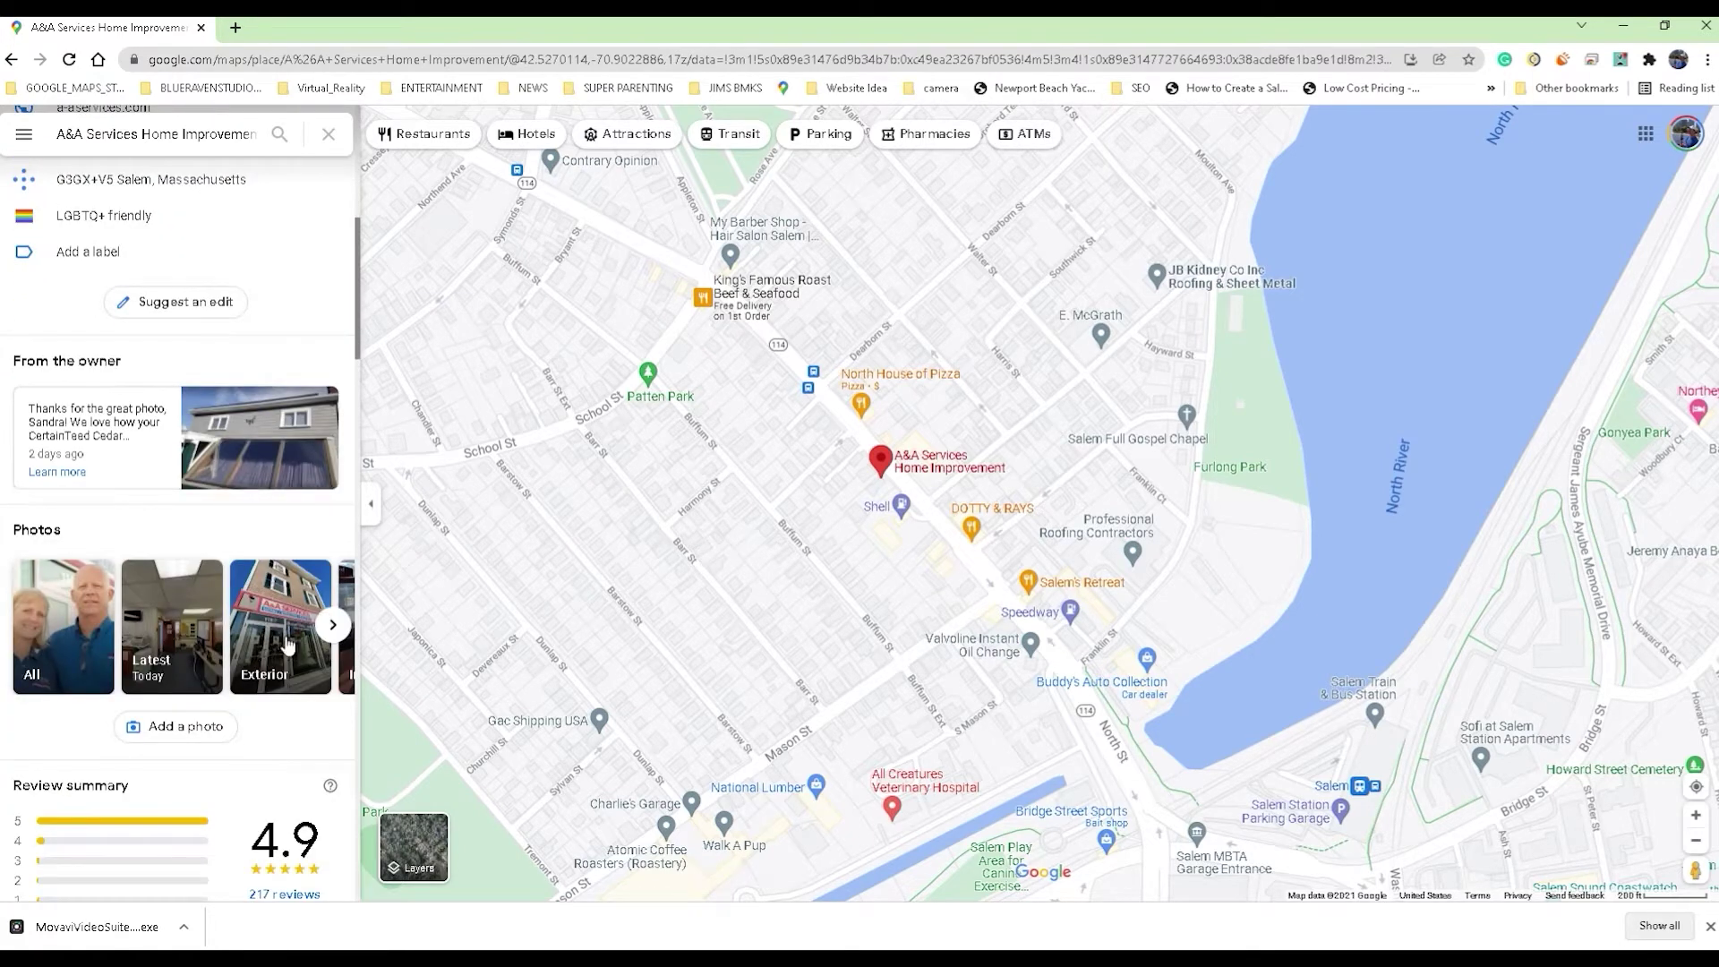
pyautogui.moveTo(44, 558)
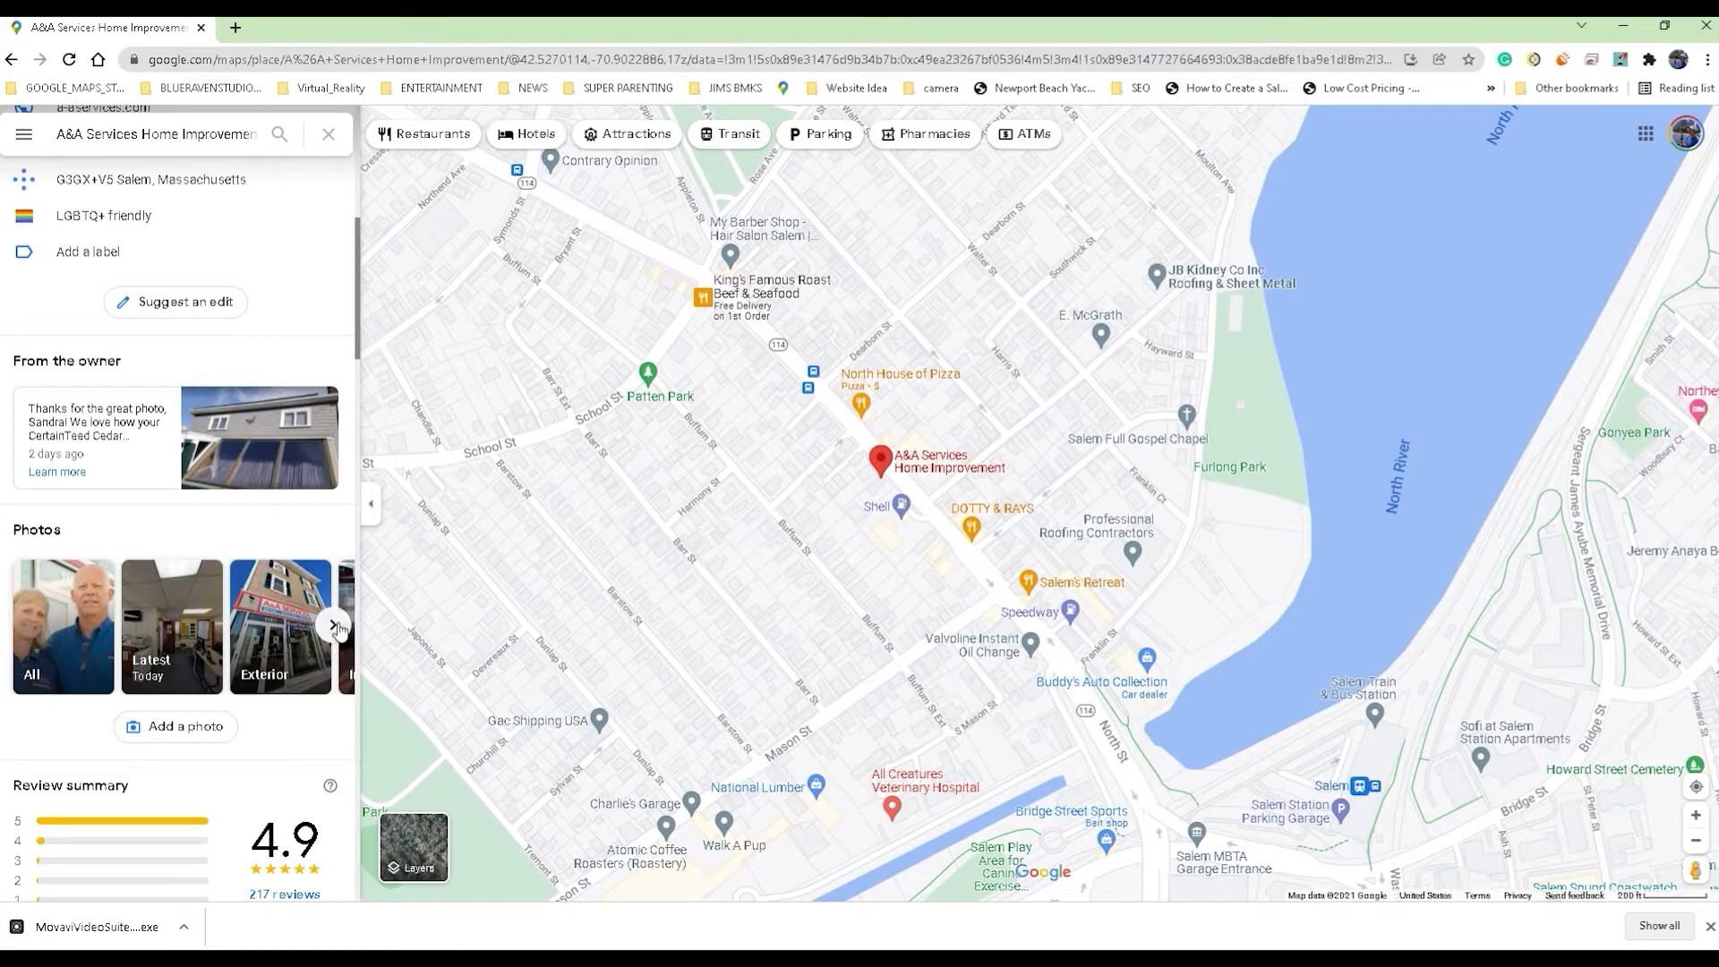
pyautogui.click(333, 626)
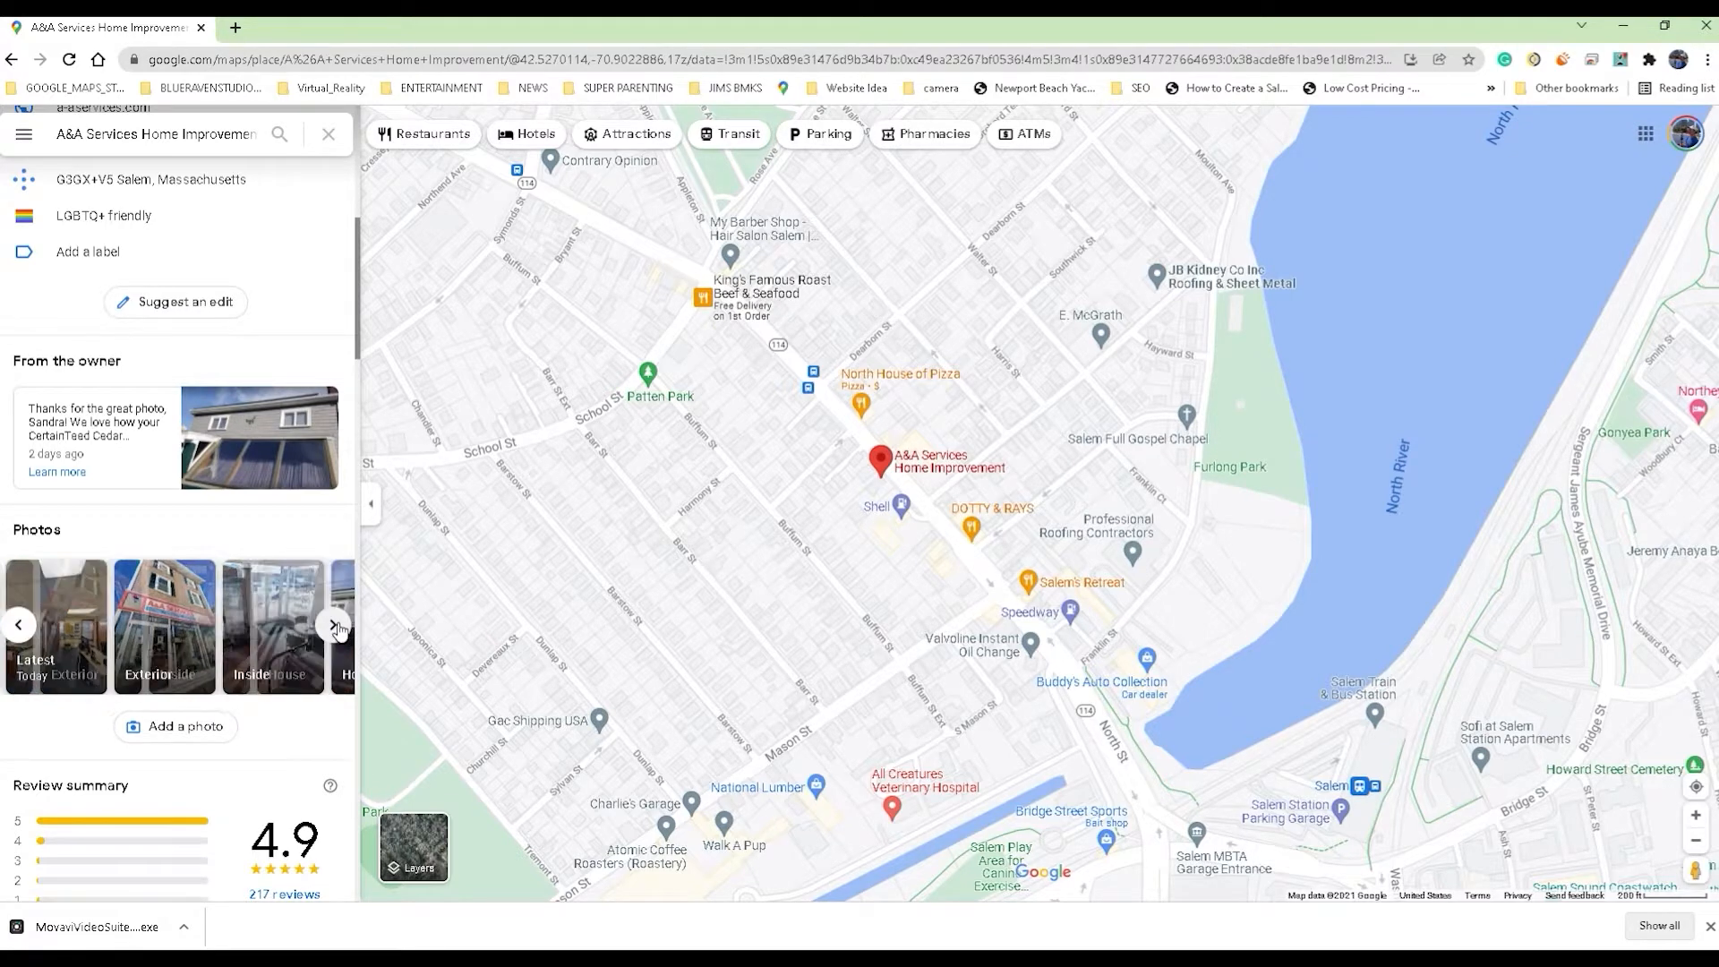
pyautogui.click(335, 625)
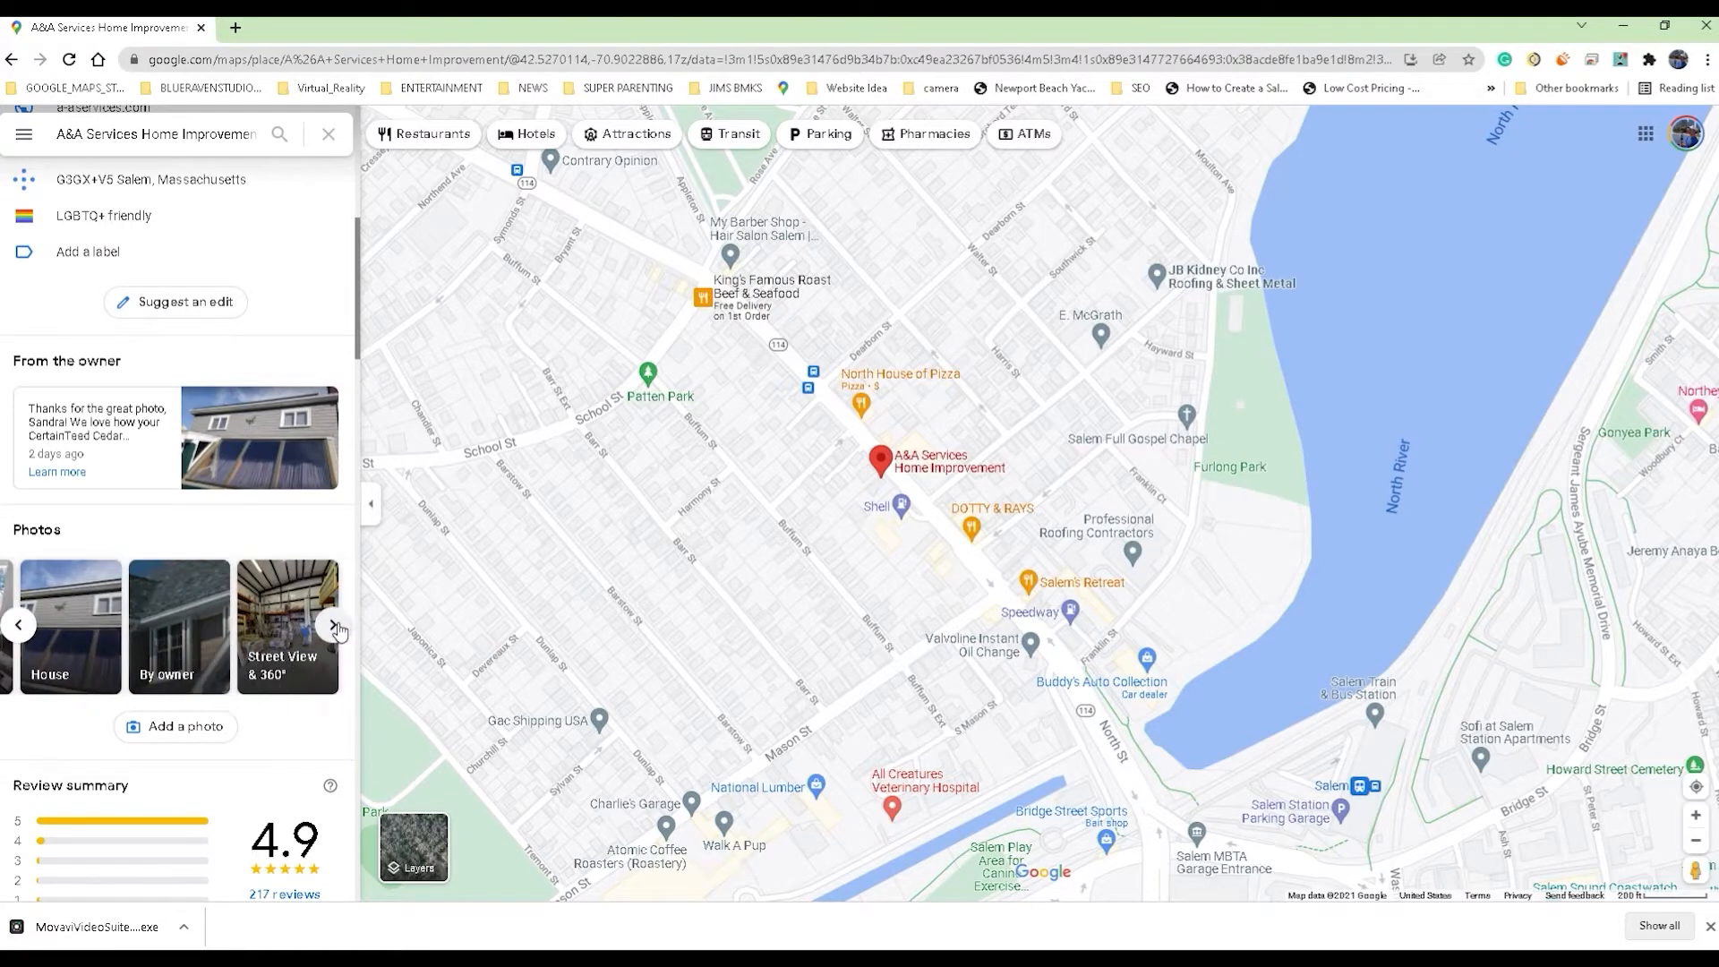
pyautogui.moveTo(273, 617)
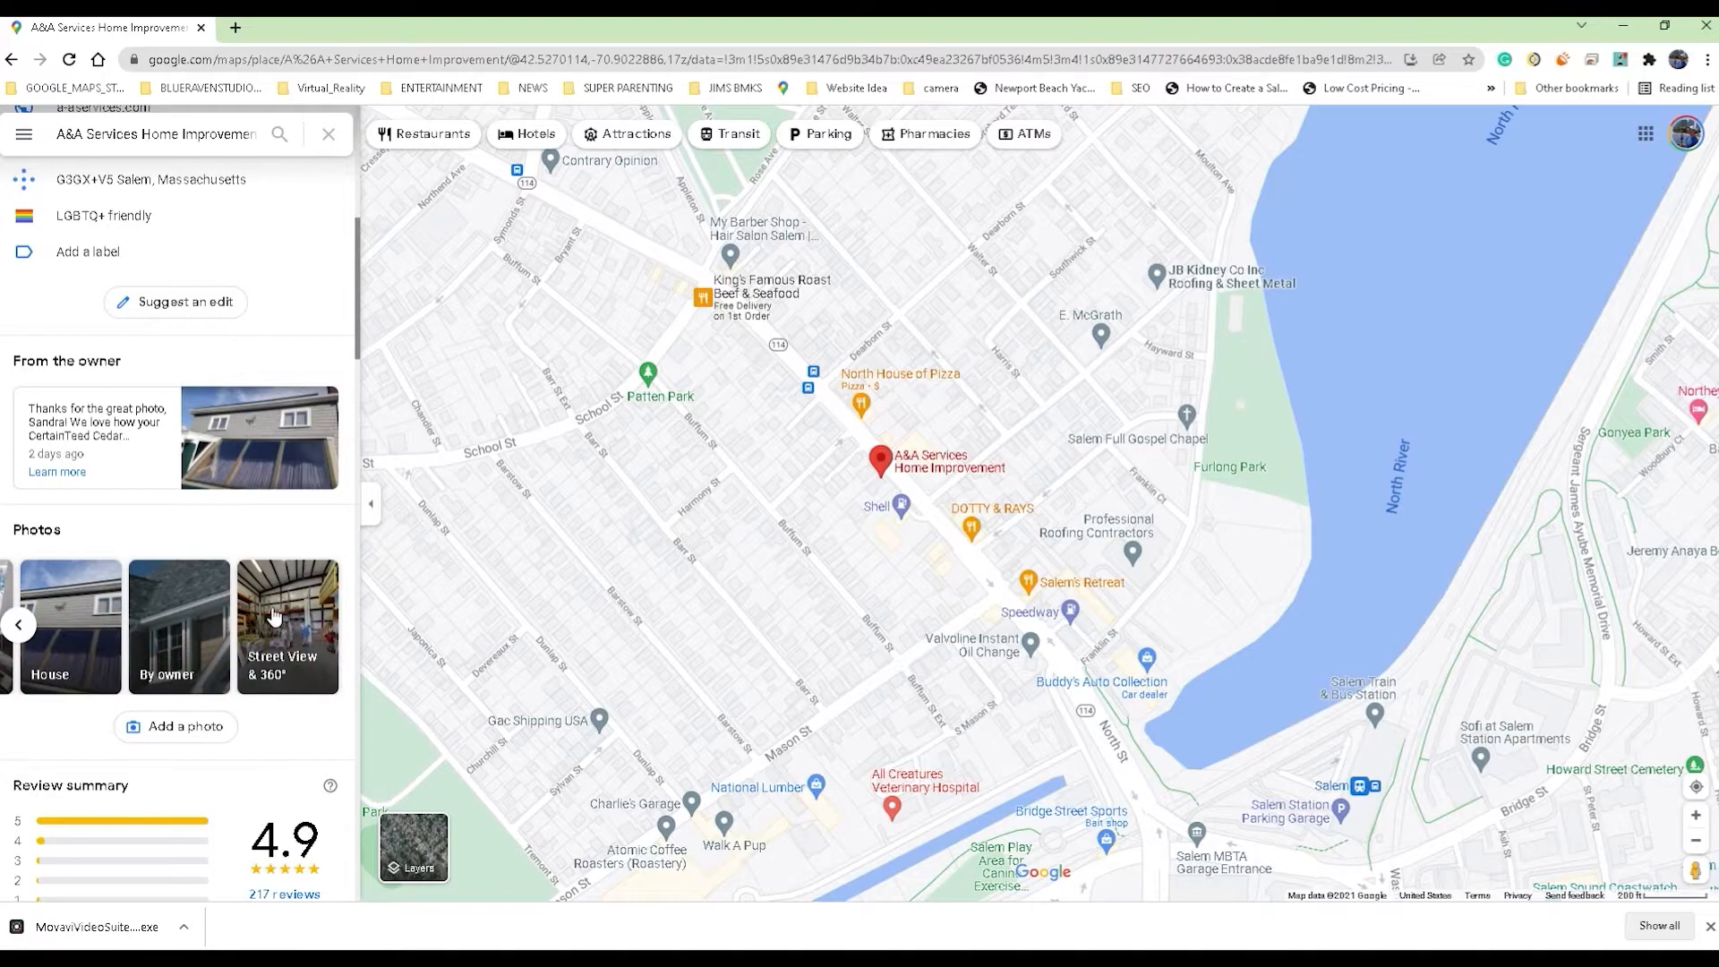
# Open the Street View & 360° imagery and move toward the warehouse with branded trucks.
pyautogui.click(286, 626)
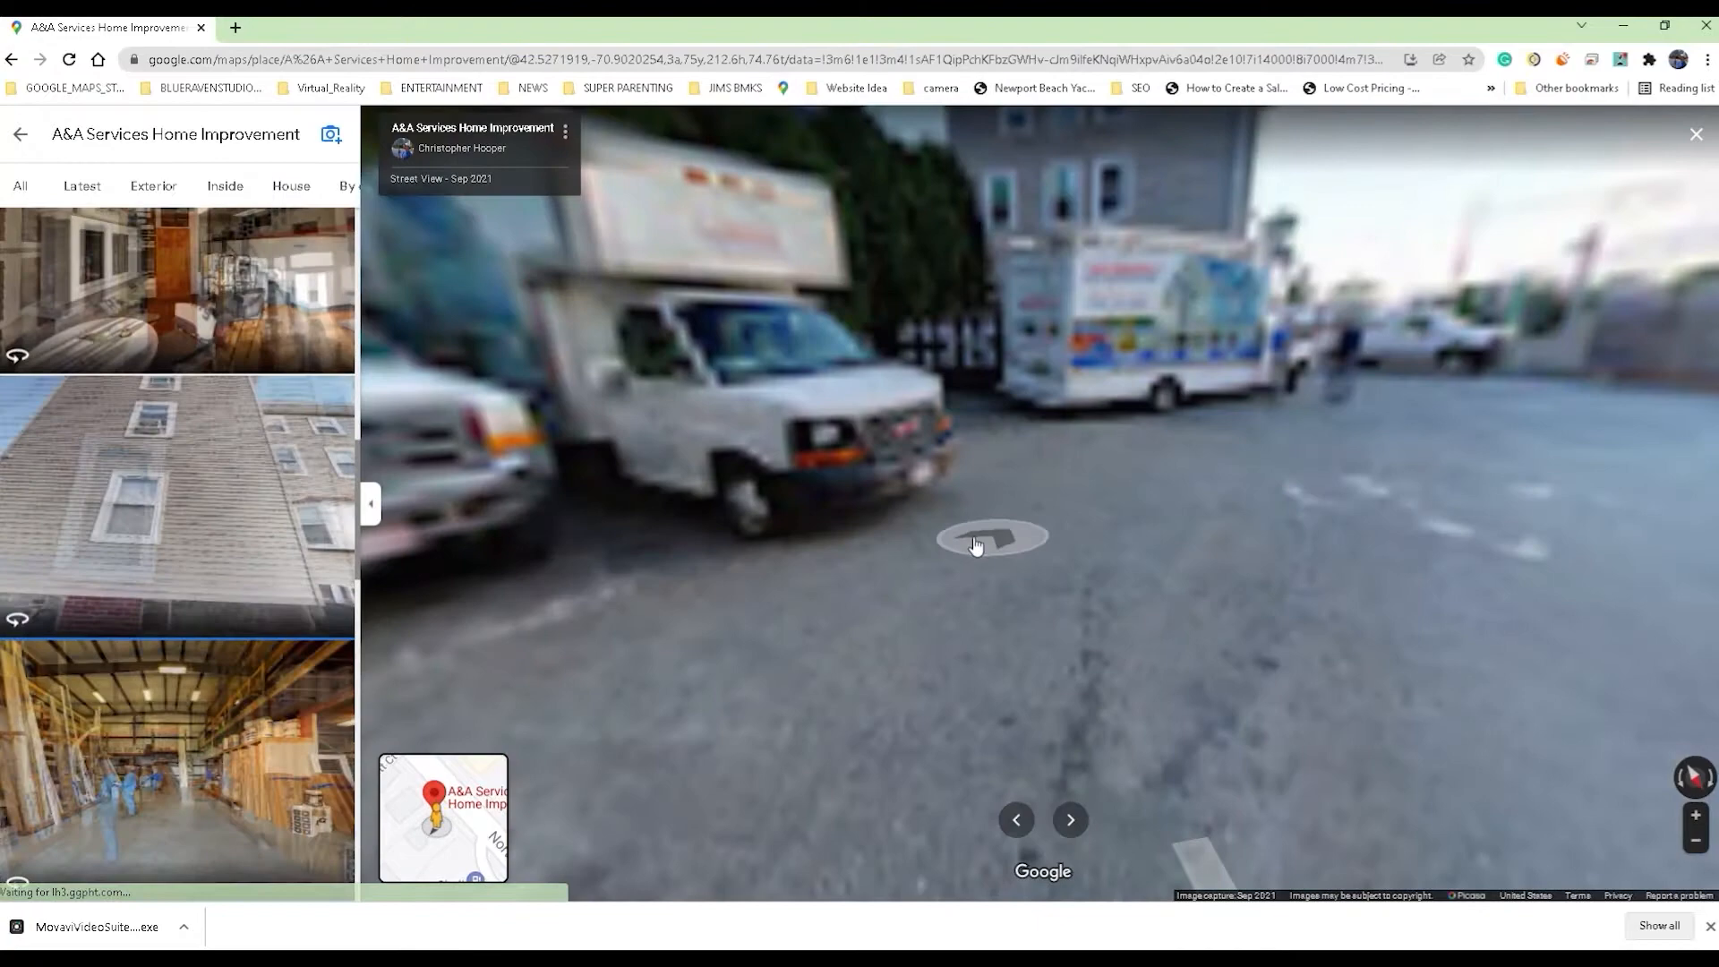
pyautogui.click(994, 544)
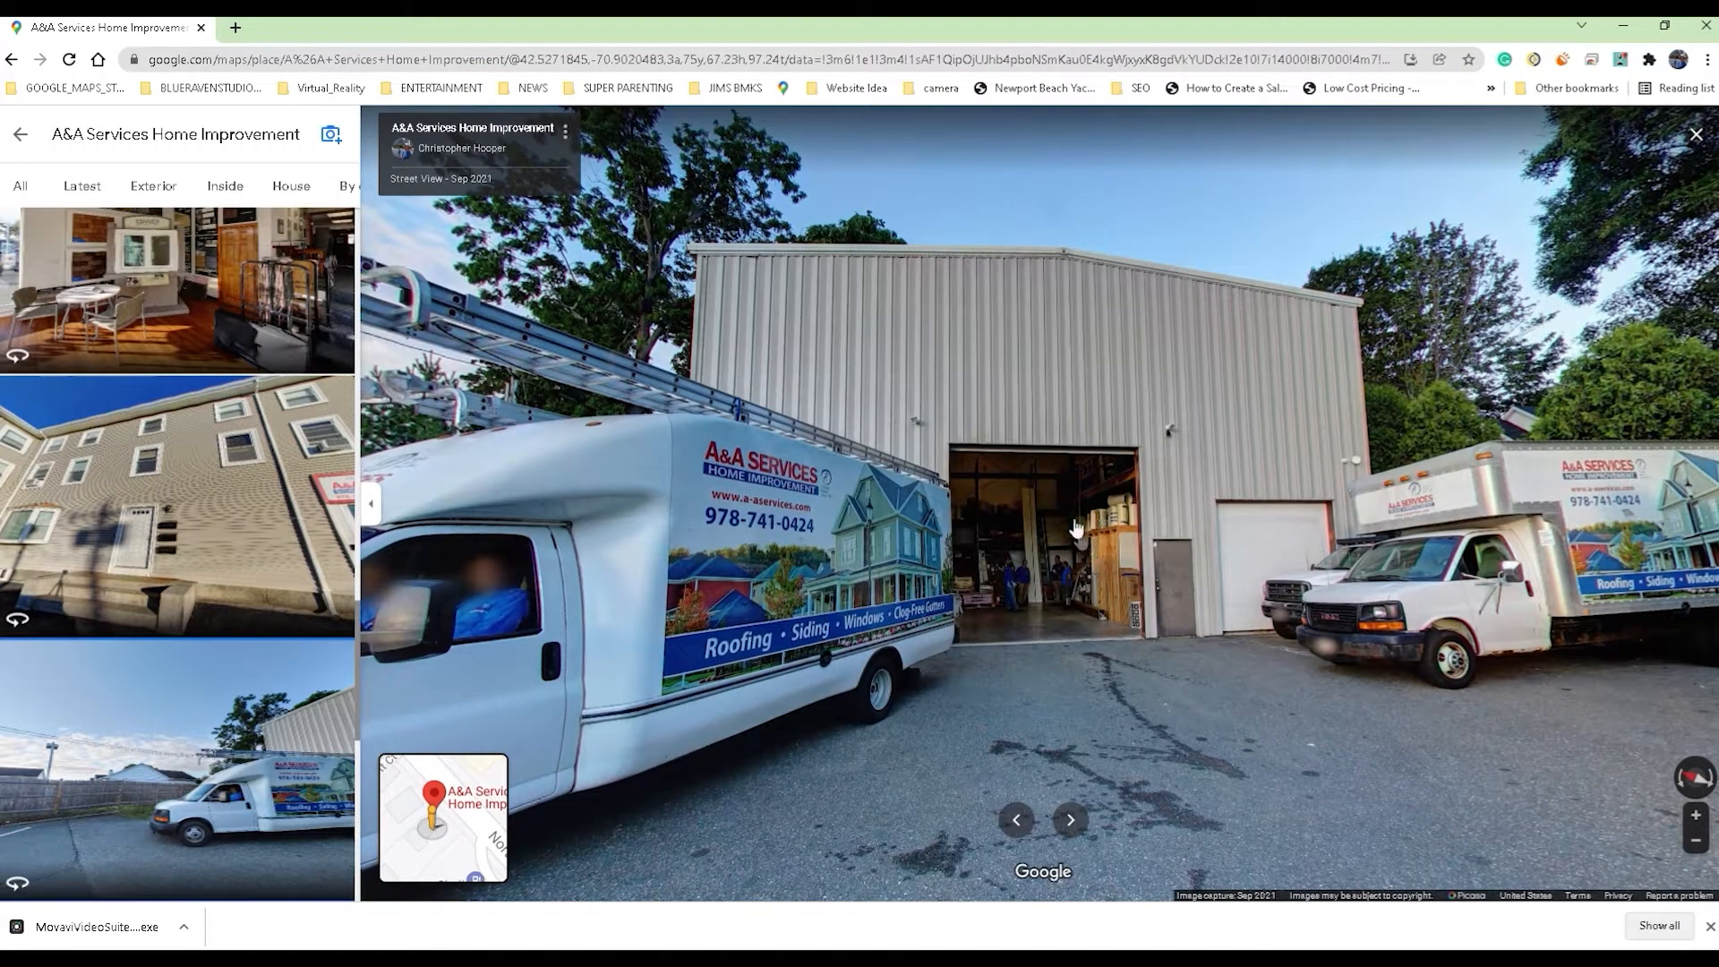
pyautogui.moveTo(663, 231)
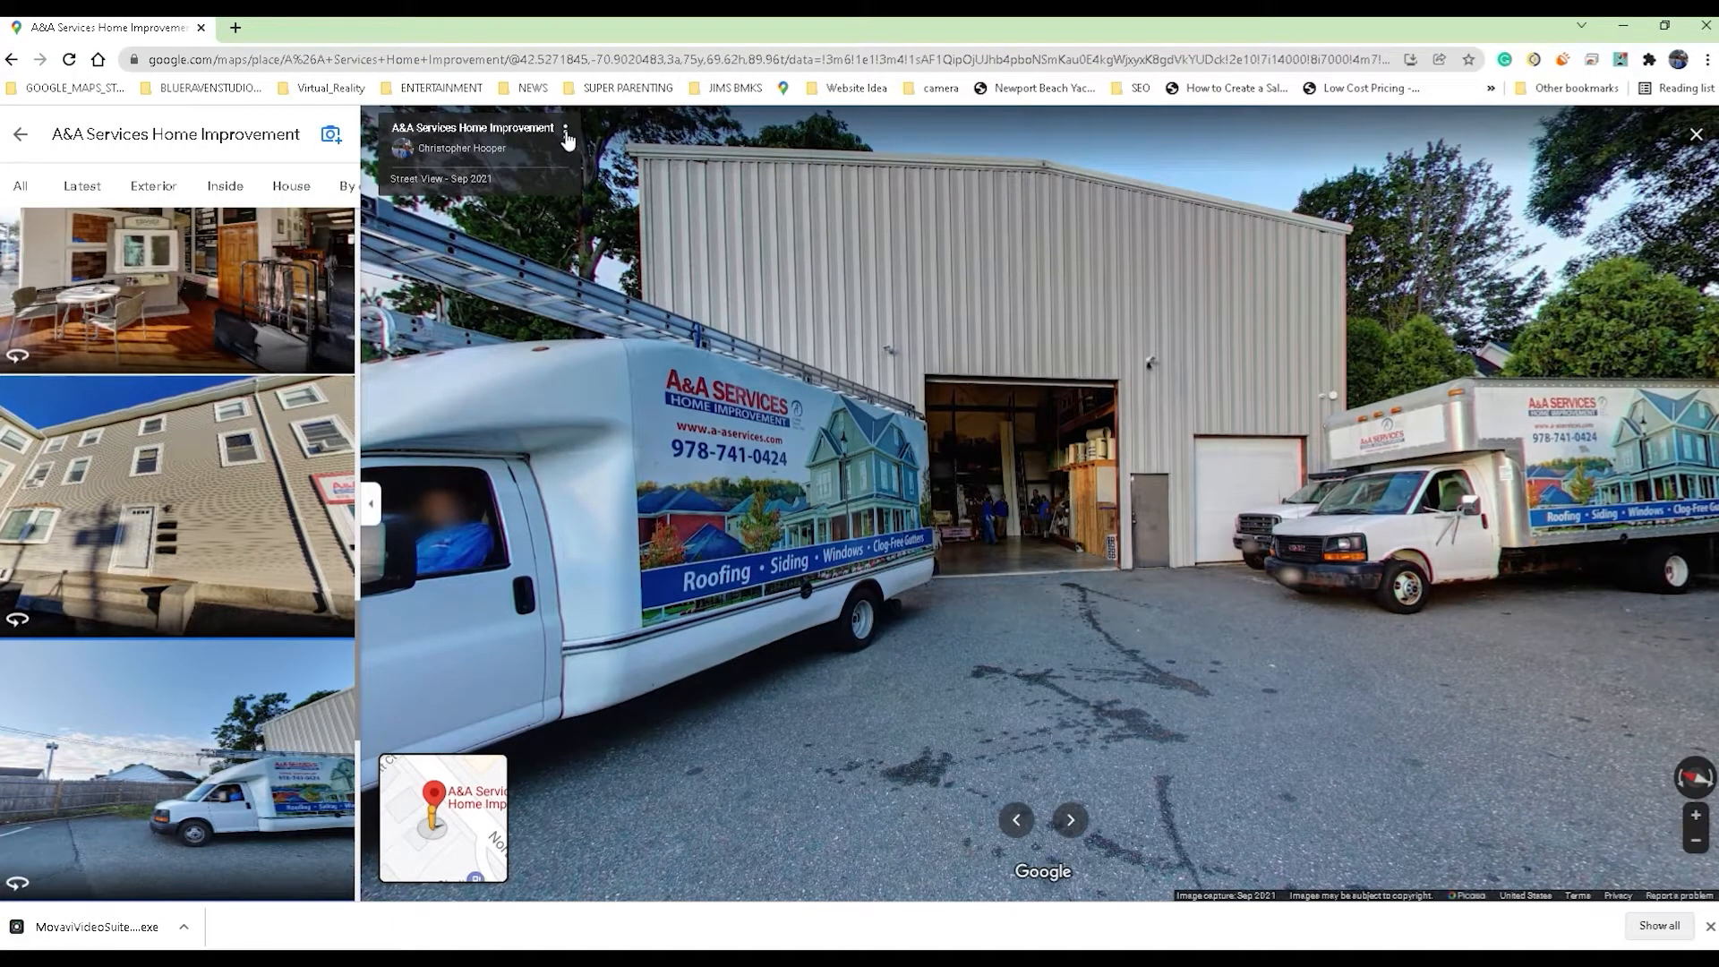
# Choose 'Share or embed image' from the image's three-dot menu.
pyautogui.click(566, 130)
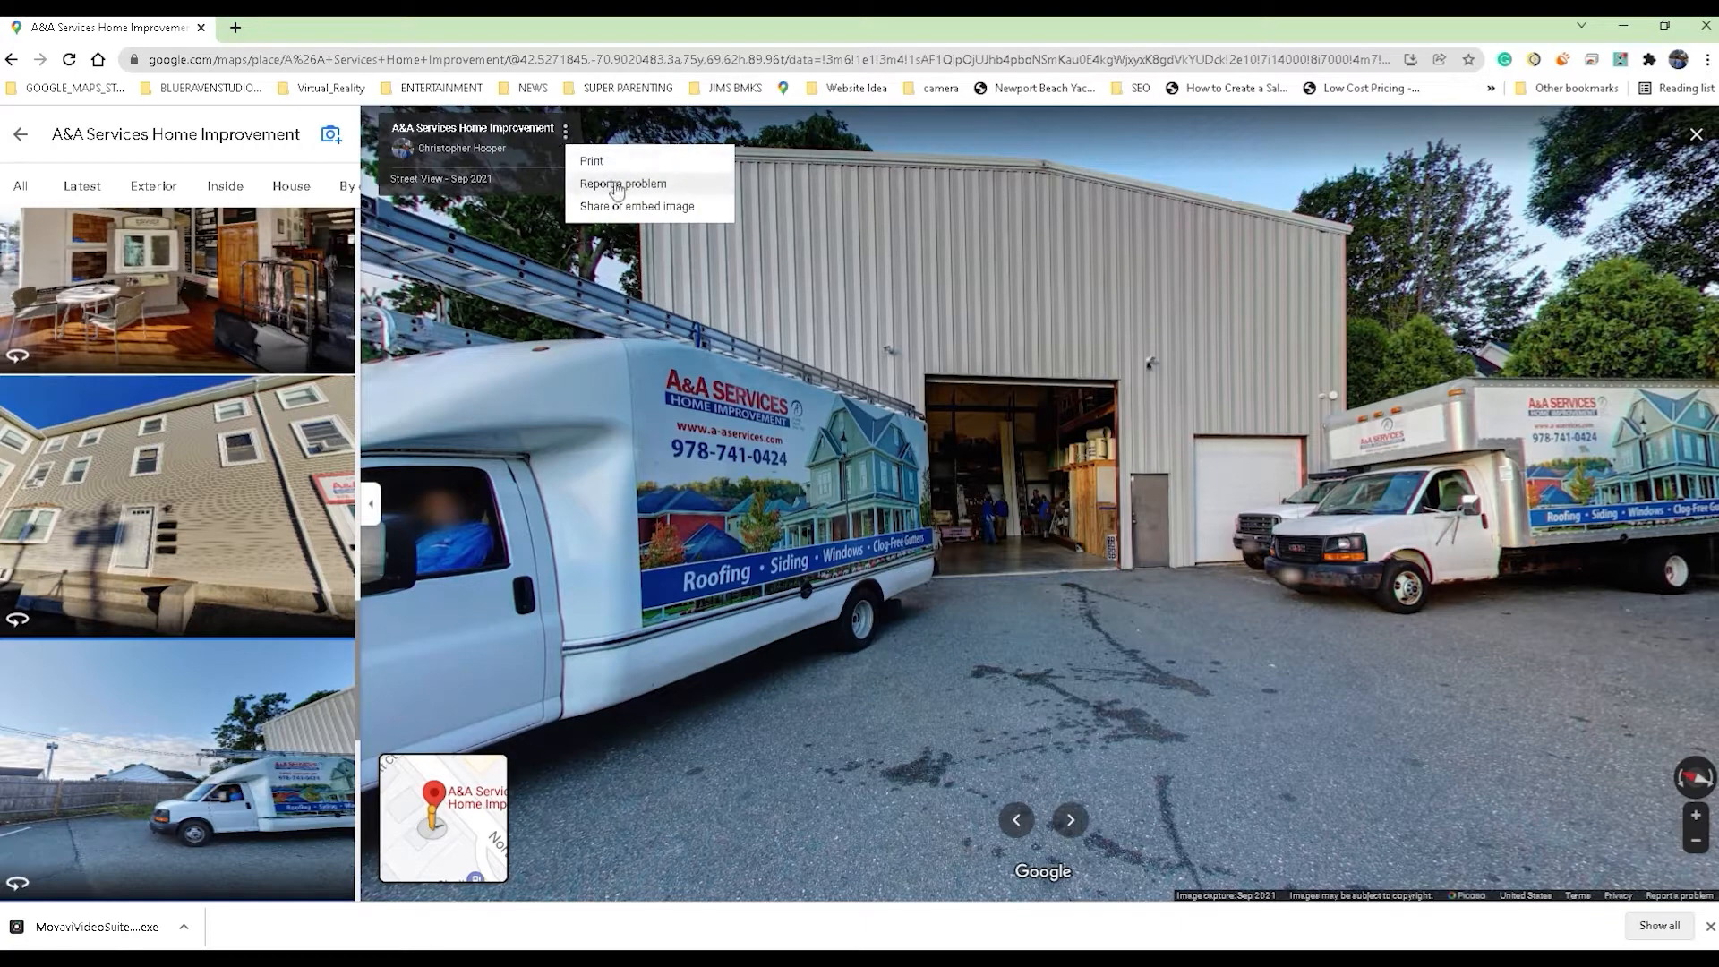
pyautogui.moveTo(643, 215)
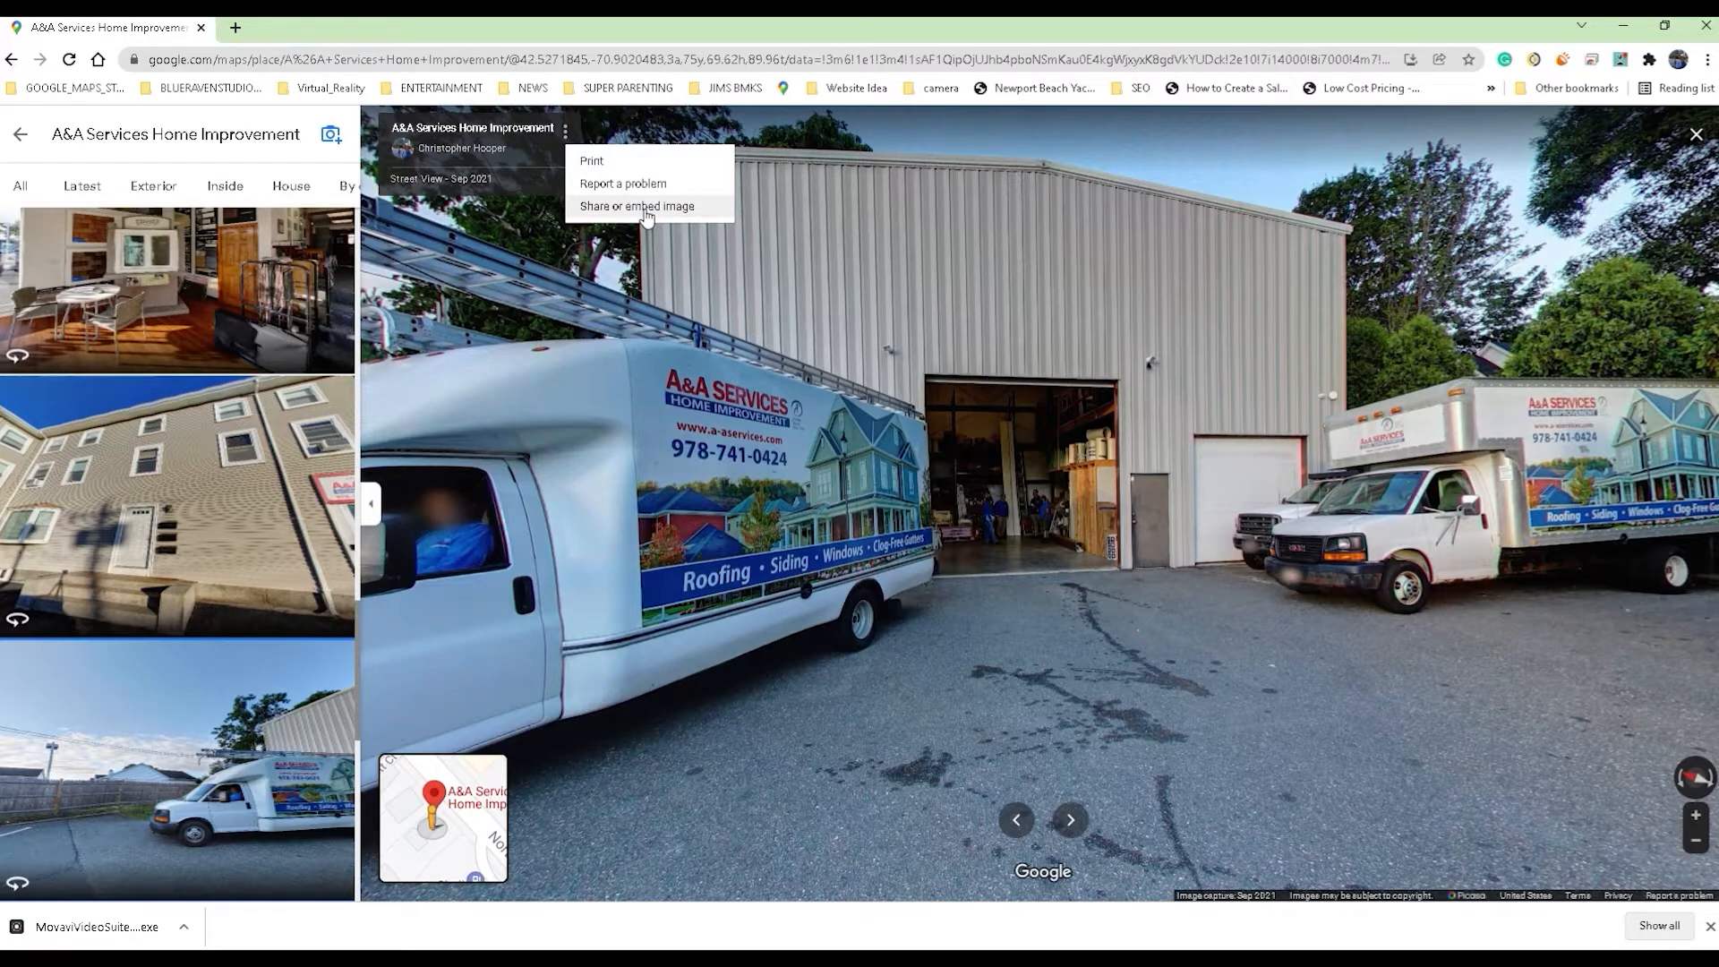
pyautogui.click(633, 206)
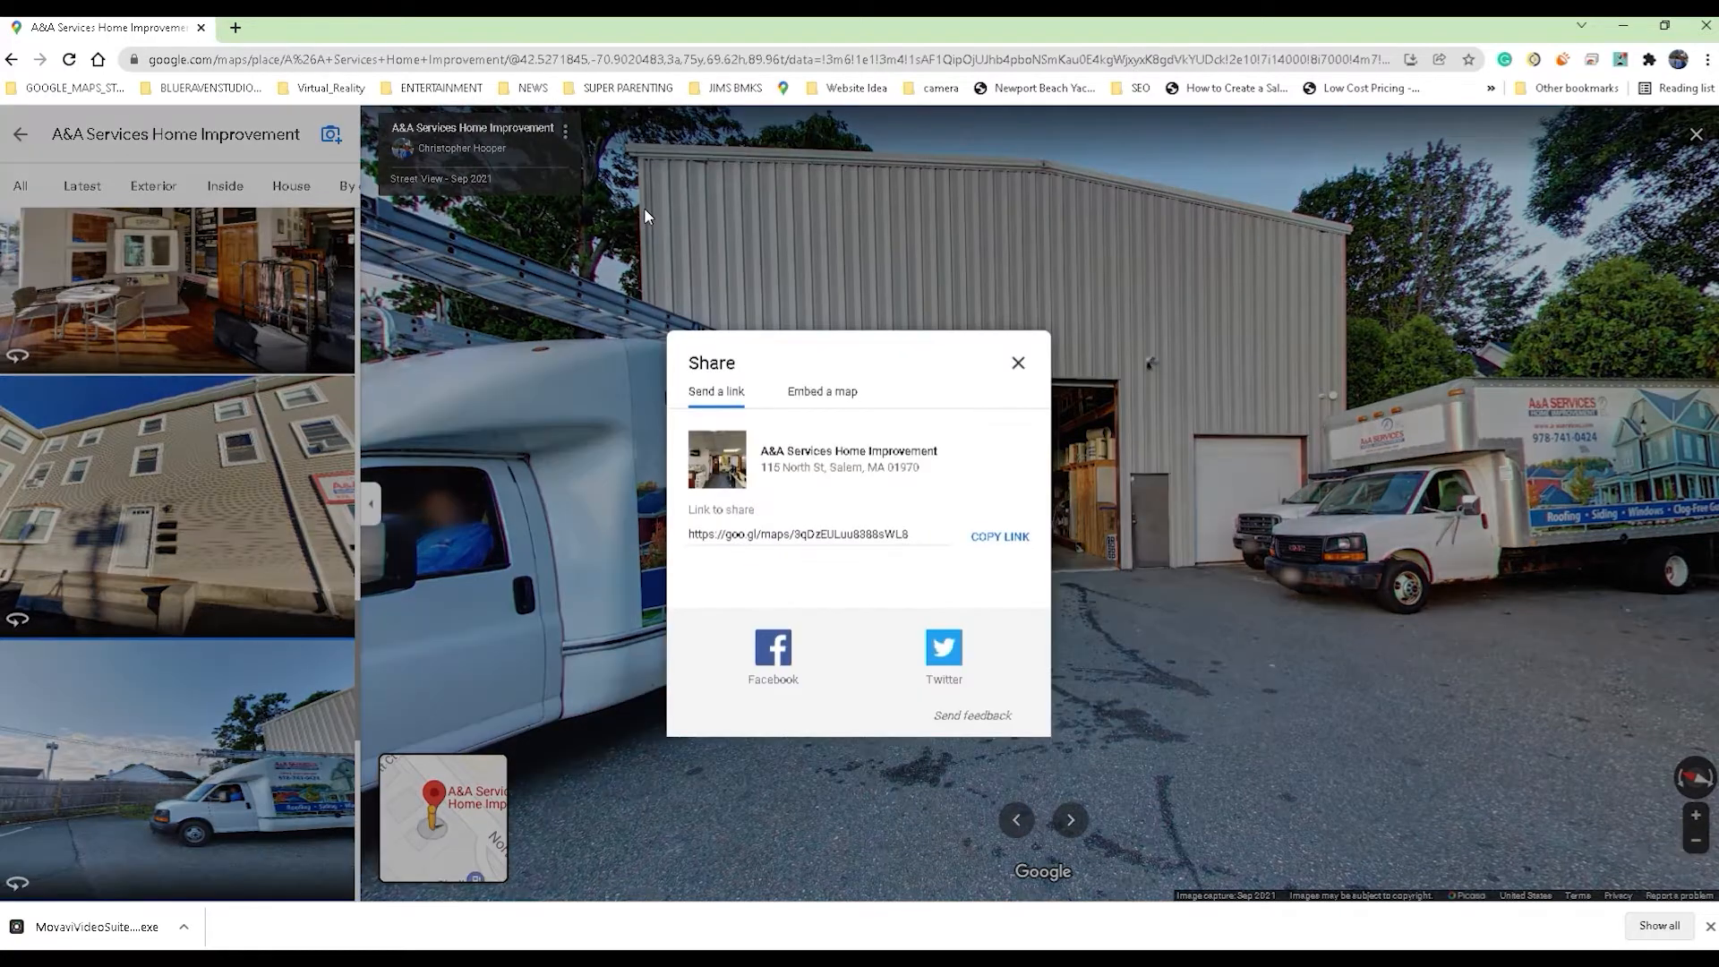